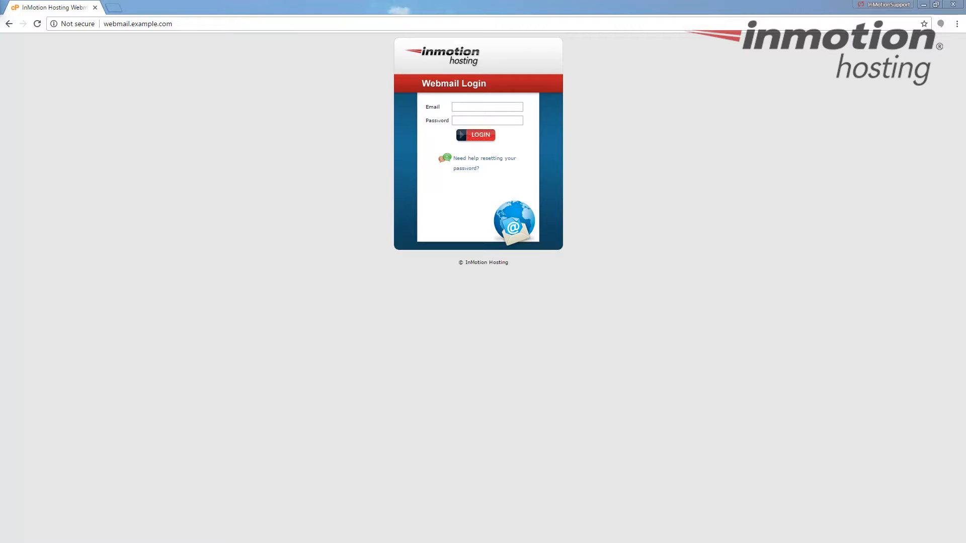
{"action": "mouse_move", "coordinate": [168, 134]}
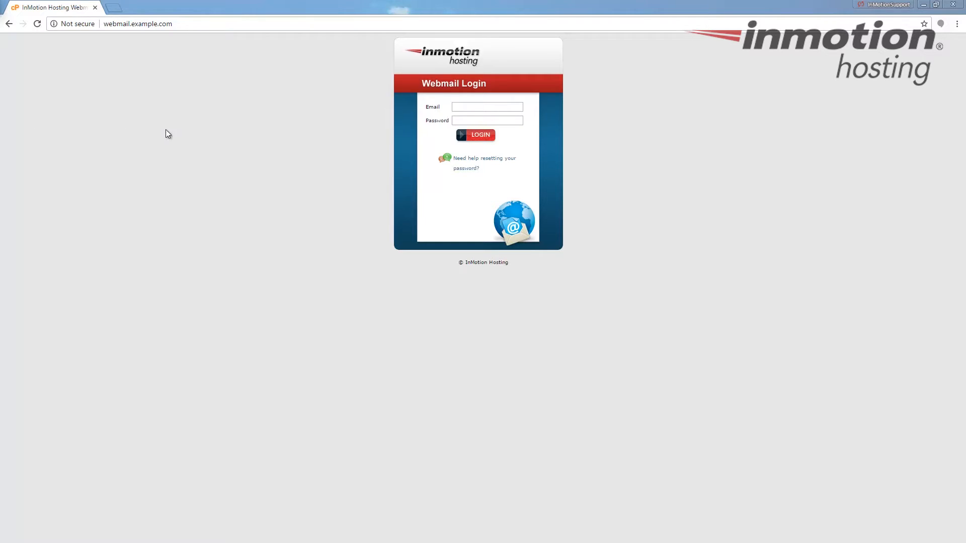
Step: Log in to webmail with the jp@example. email address and password
{"action": "left_click", "coordinate": [486, 107]}
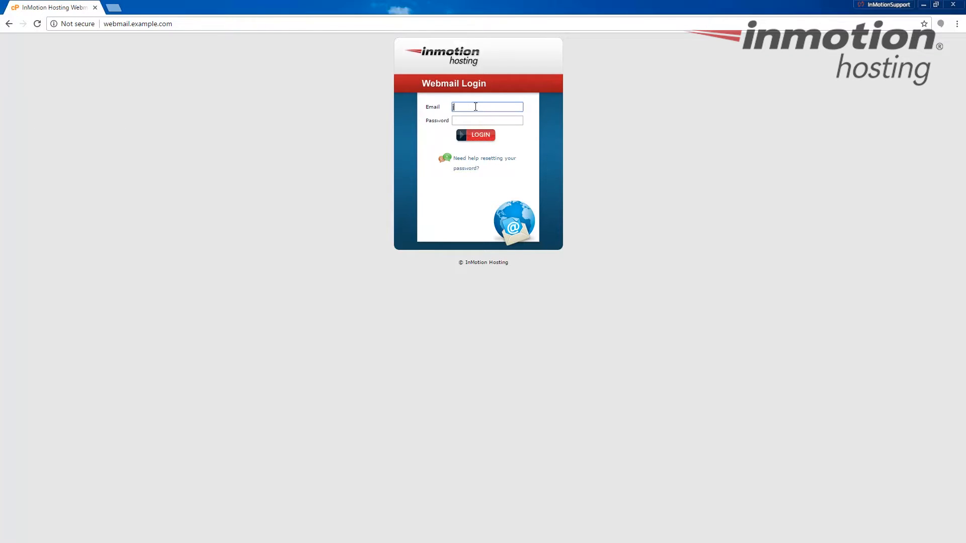
{"action": "type", "text": "jp@example."}
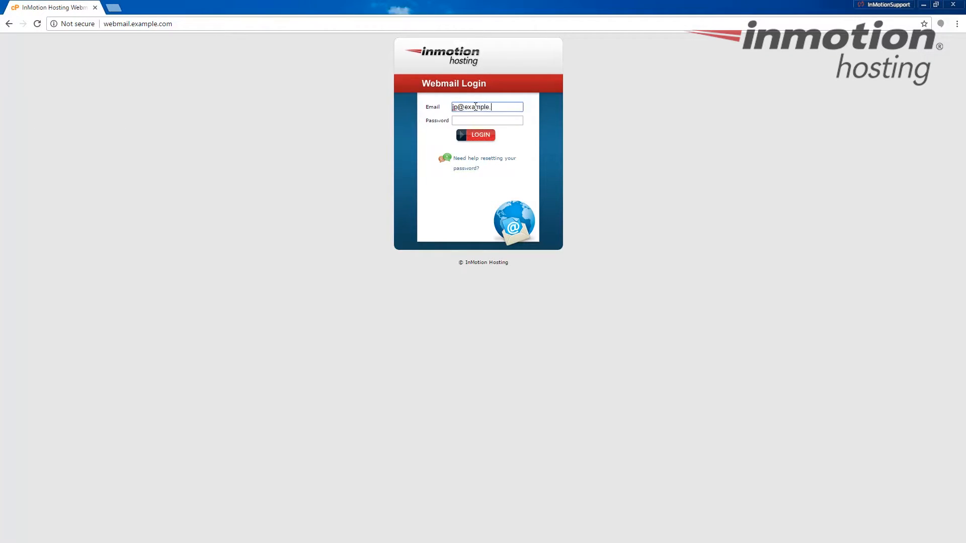
{"action": "left_click", "coordinate": [480, 135]}
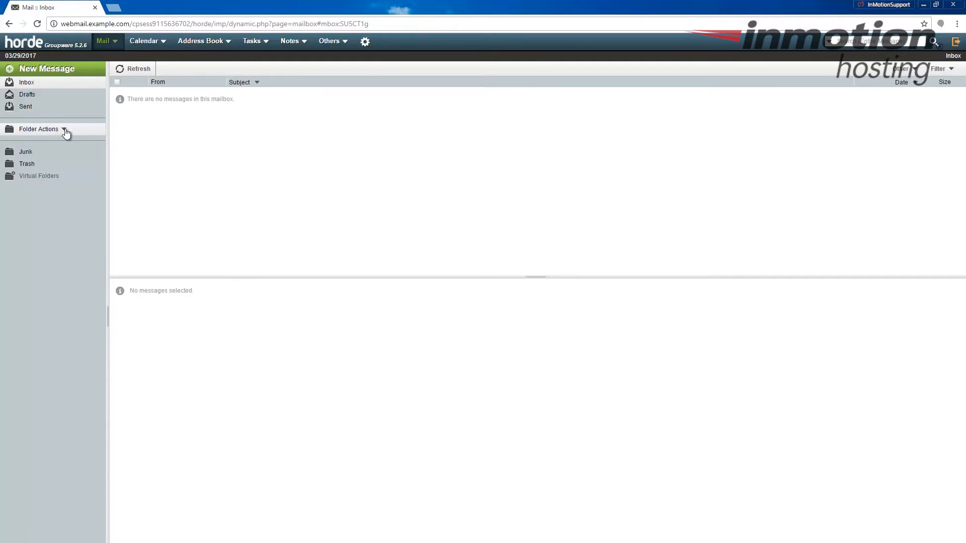
{"action": "mouse_move", "coordinate": [38, 130]}
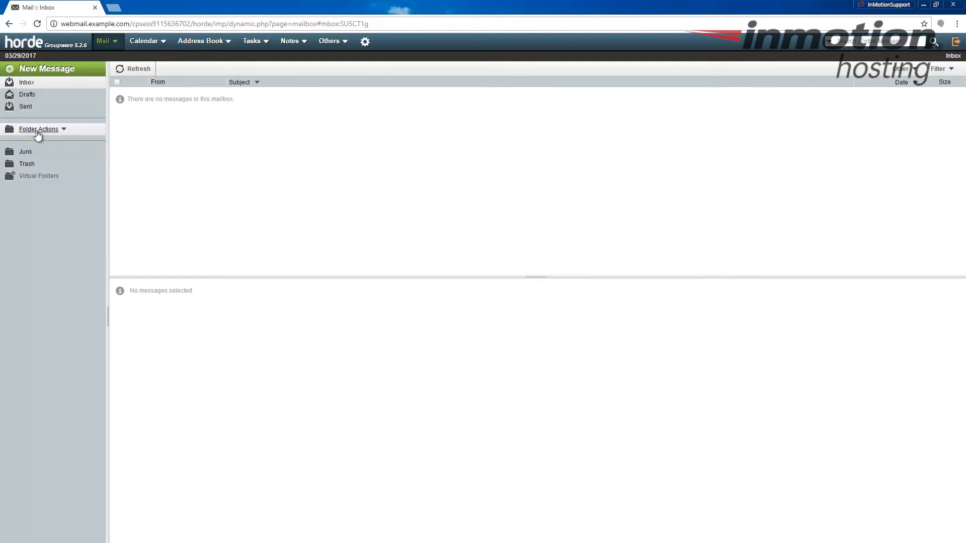
Step: Create a mailbox named 'Important Folder' from Folder Actions > Create Mailbox
{"action": "left_click", "coordinate": [38, 128]}
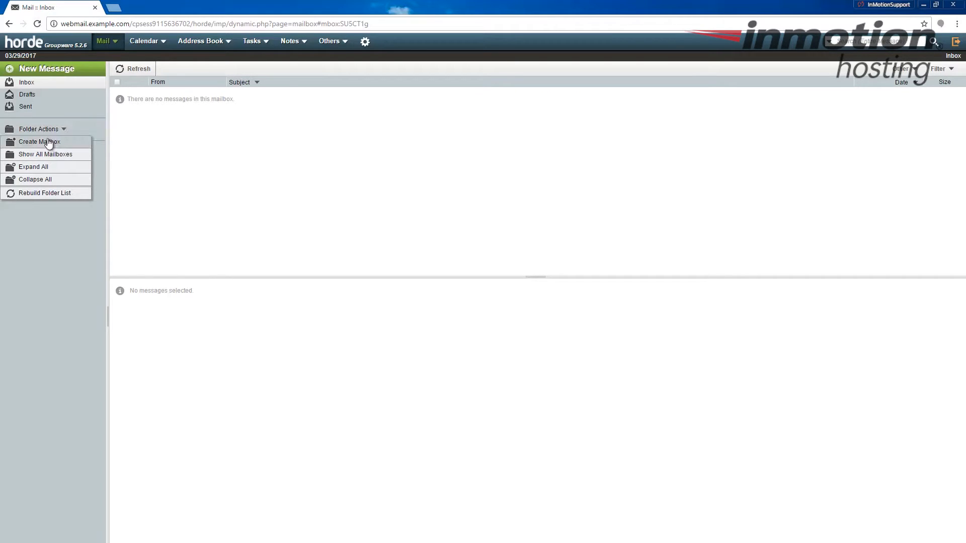
{"action": "mouse_move", "coordinate": [25, 146]}
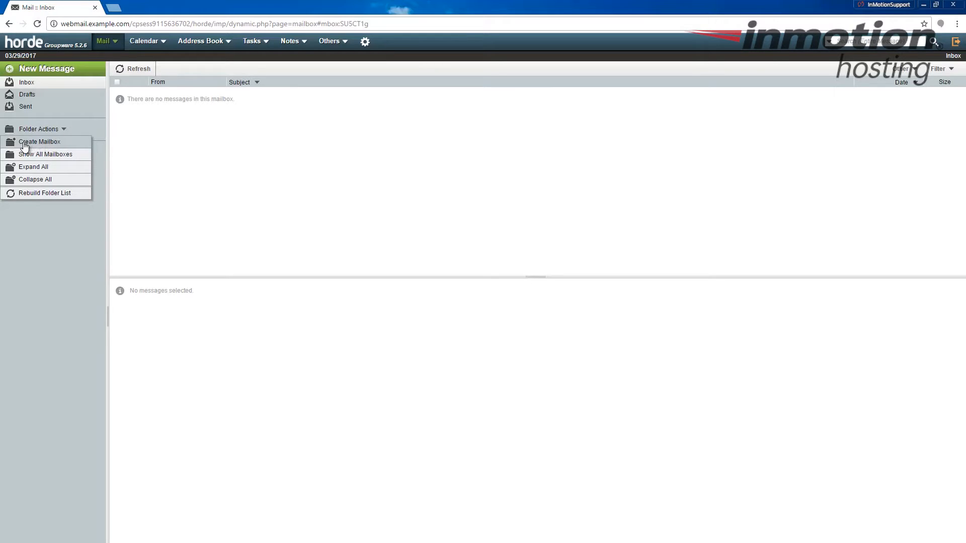
{"action": "left_click", "coordinate": [39, 142]}
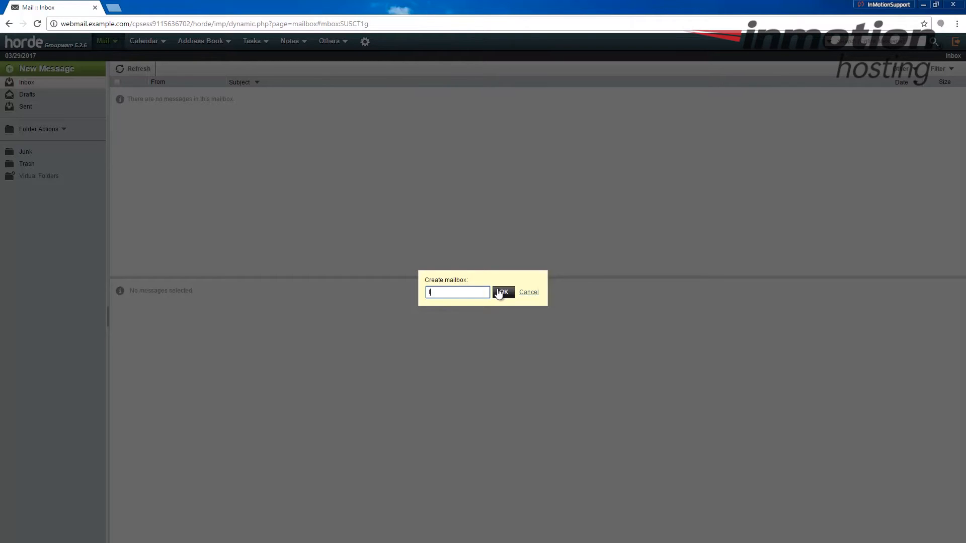
{"action": "type", "text": "Importsnt"}
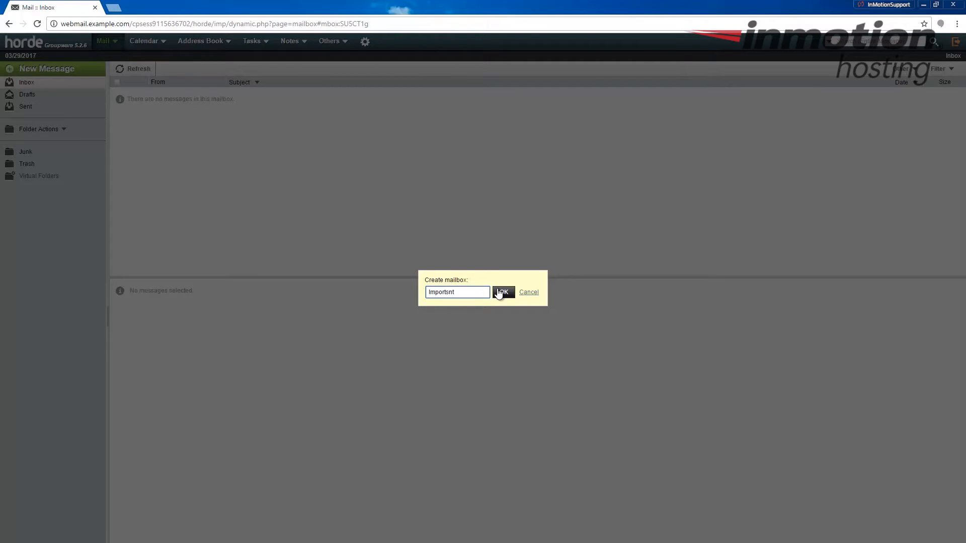
{"action": "type", "text": "Important"}
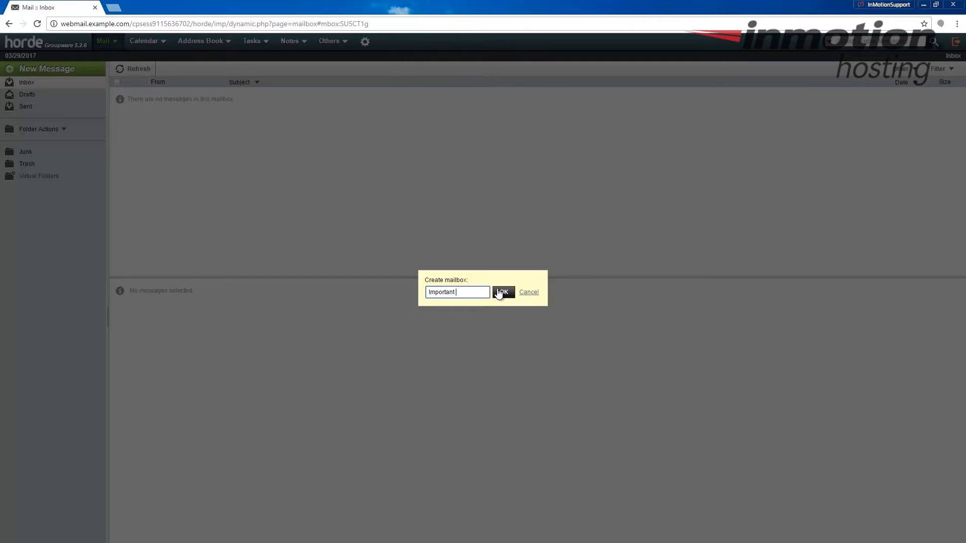
{"action": "type", "text": "Folder"}
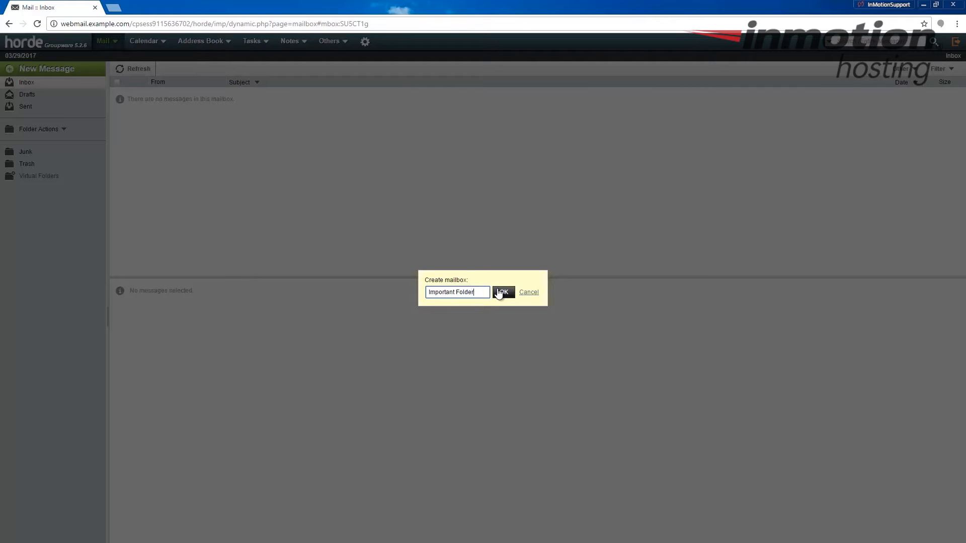
{"action": "left_click", "coordinate": [502, 292]}
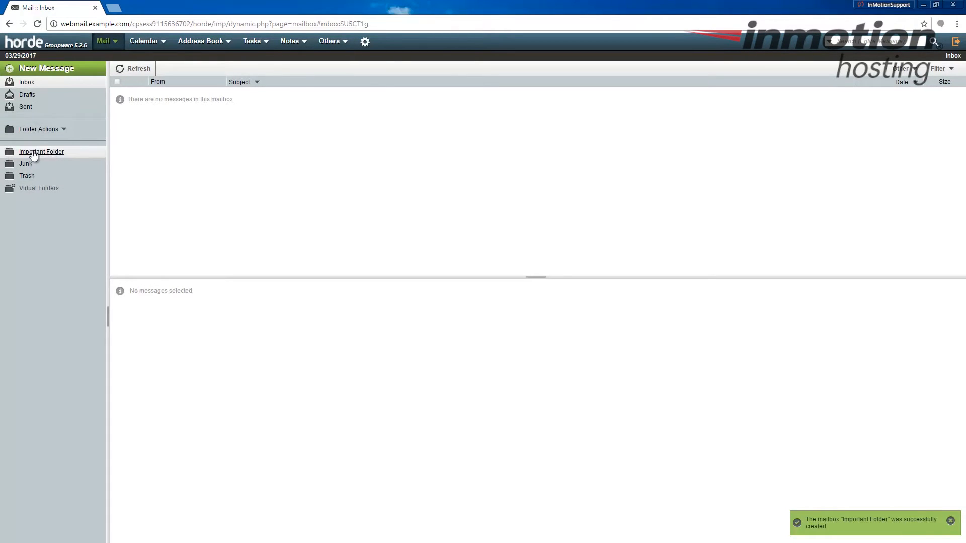
Step: Open Important Folder, return briefly to the Inbox, then reopen Important Folder
{"action": "left_click", "coordinate": [41, 152]}
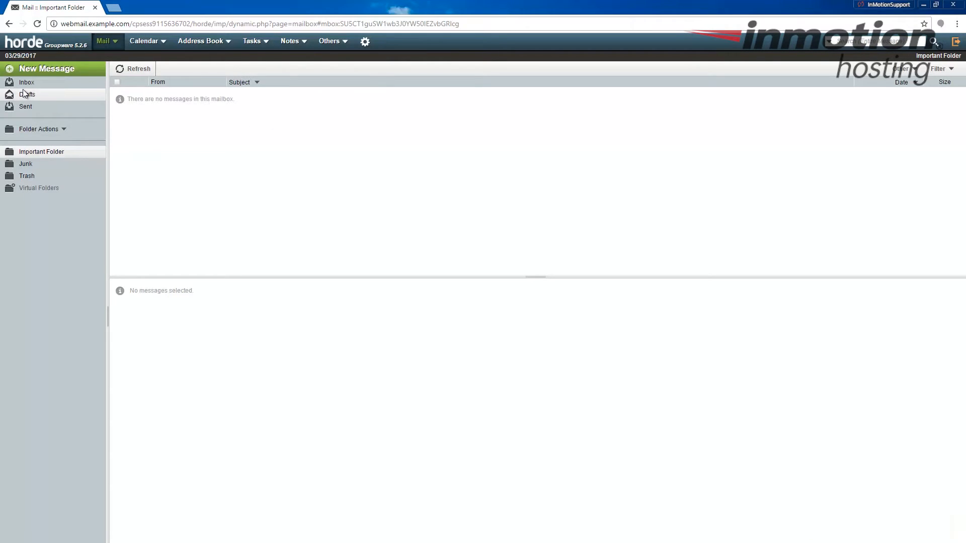
{"action": "left_click", "coordinate": [26, 82]}
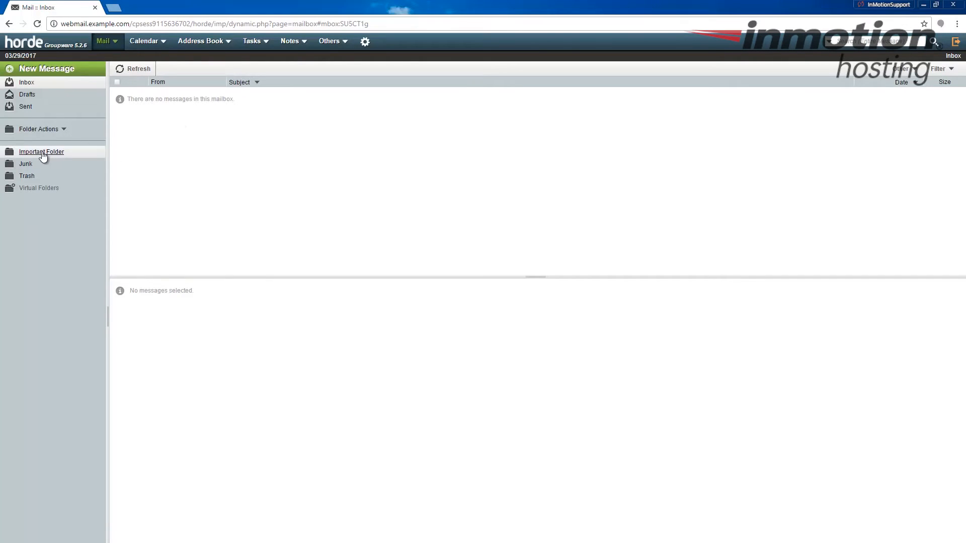
{"action": "left_click", "coordinate": [41, 151]}
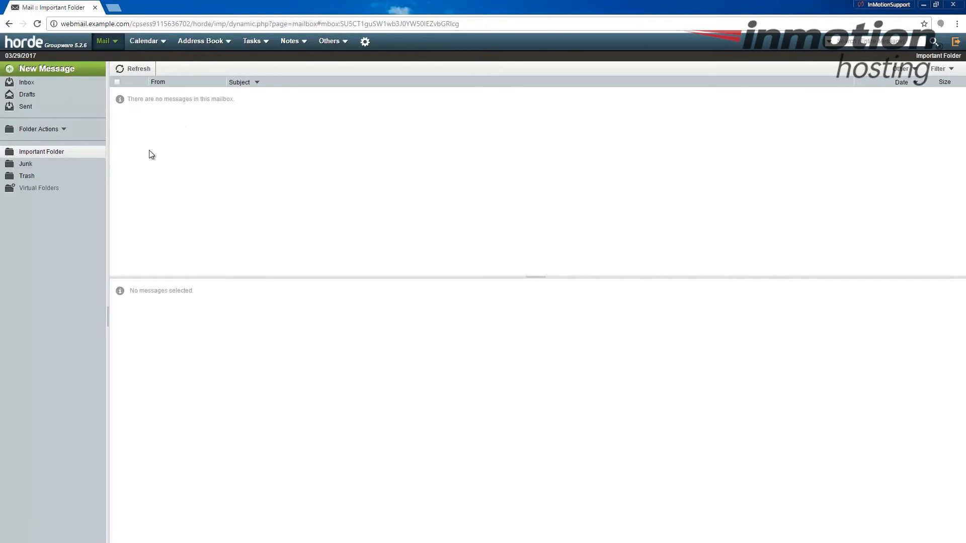
{"action": "mouse_move", "coordinate": [41, 151]}
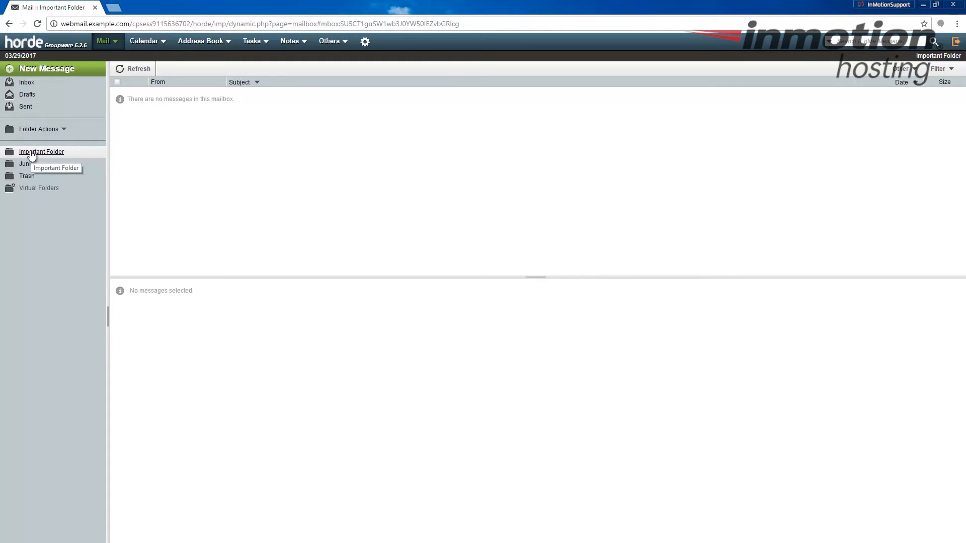
{"action": "mouse_move", "coordinate": [132, 161]}
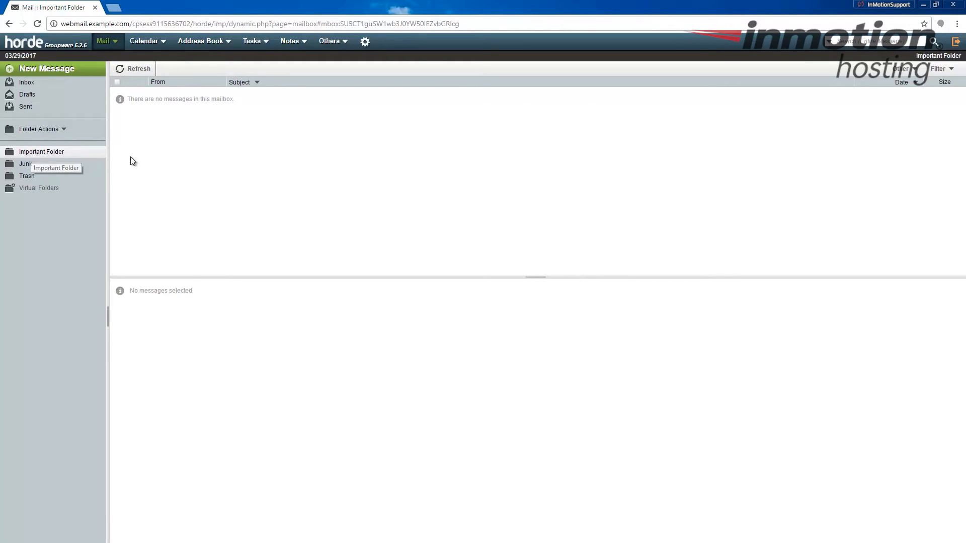
{"action": "mouse_move", "coordinate": [153, 167]}
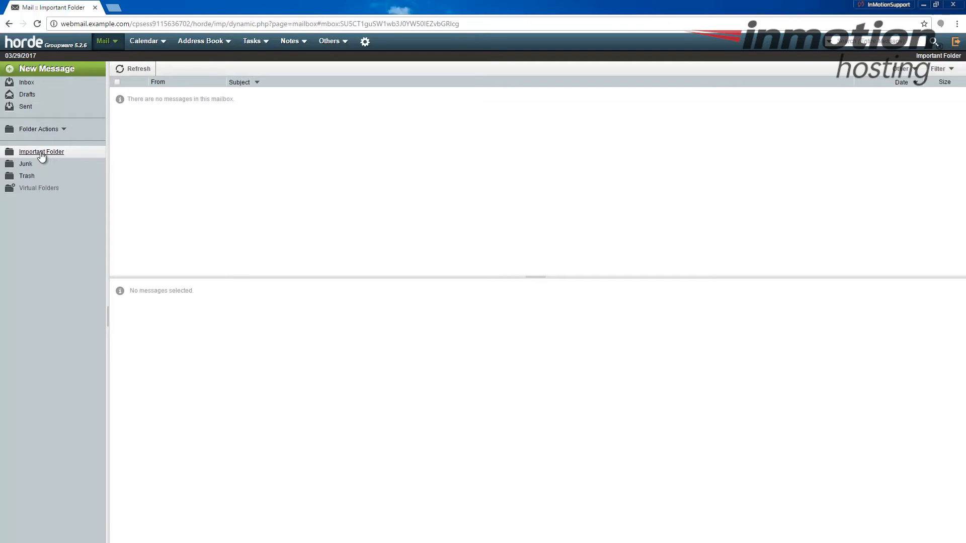
{"action": "mouse_move", "coordinate": [59, 157]}
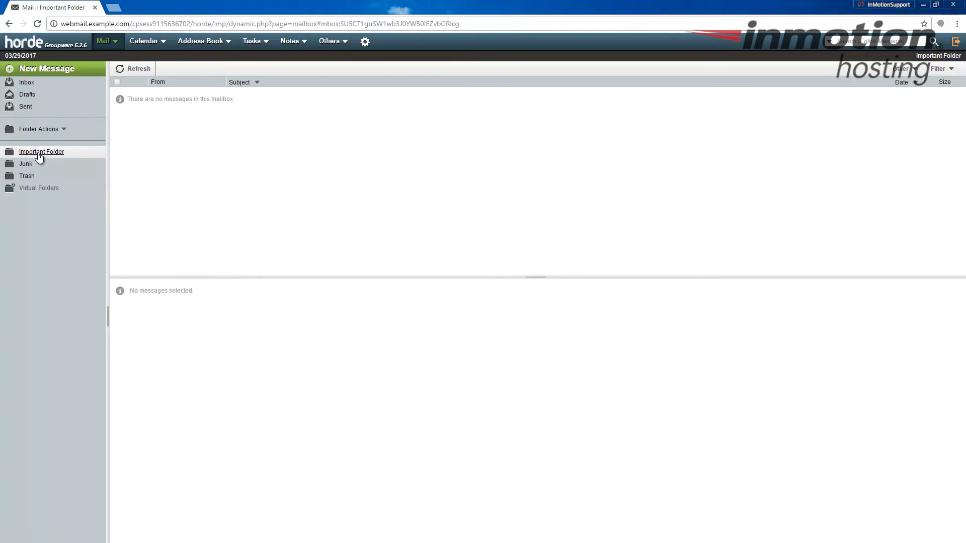
Step: Delete Important Folder from its context menu, including all its subfolders
{"action": "right_click", "coordinate": [41, 152]}
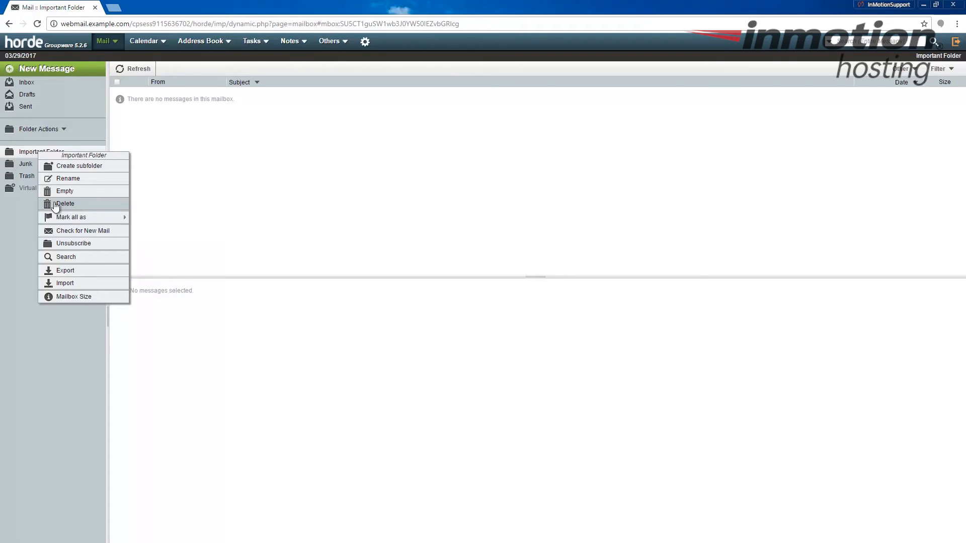
{"action": "mouse_move", "coordinate": [81, 206]}
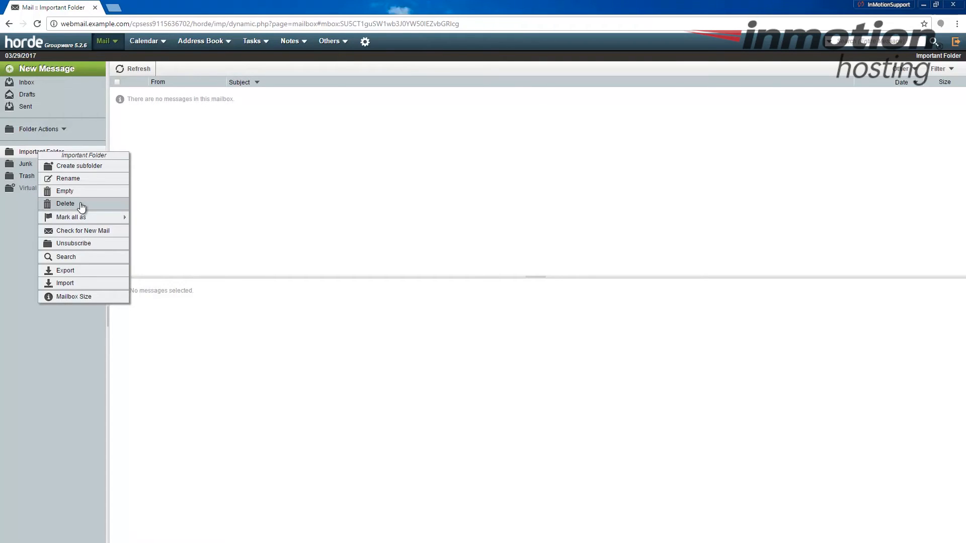
{"action": "left_click", "coordinate": [65, 203]}
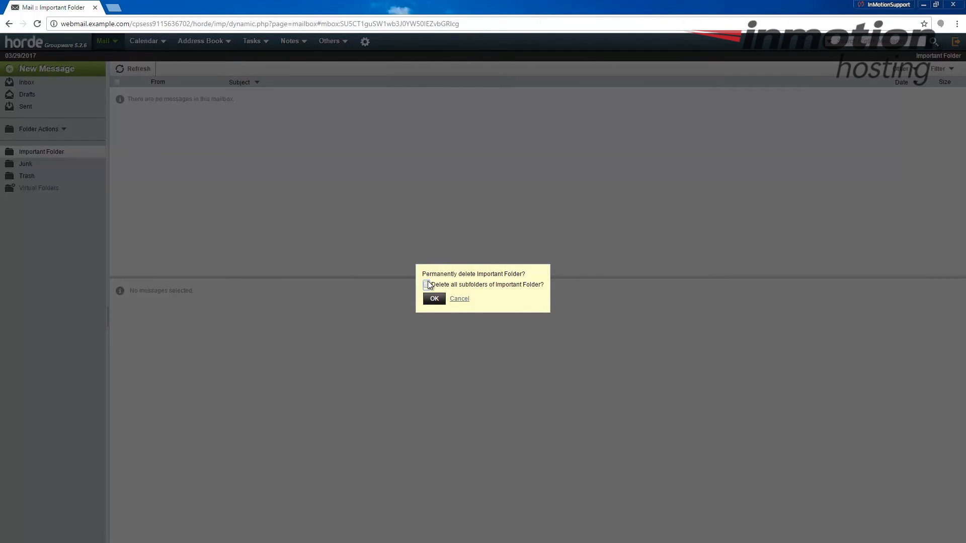
{"action": "mouse_move", "coordinate": [465, 280]}
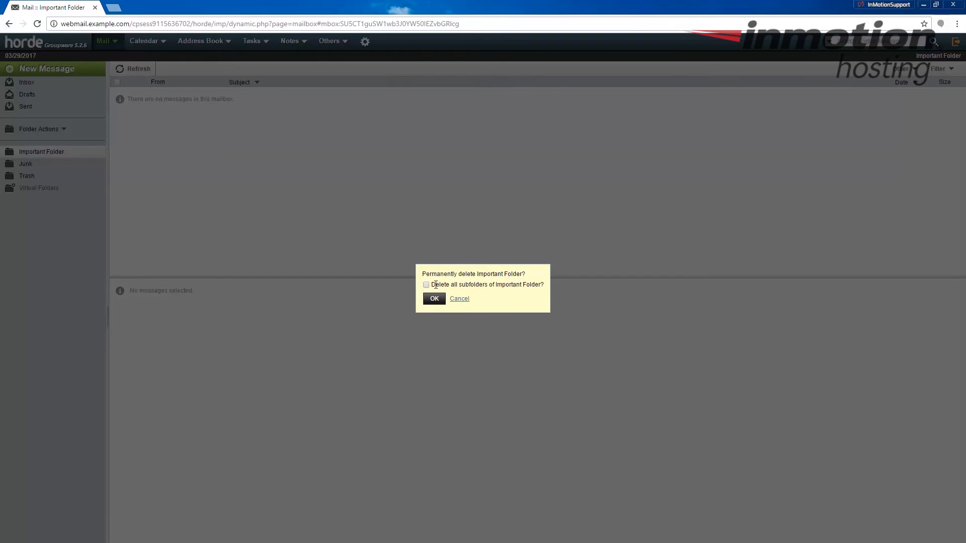
{"action": "left_click", "coordinate": [426, 285]}
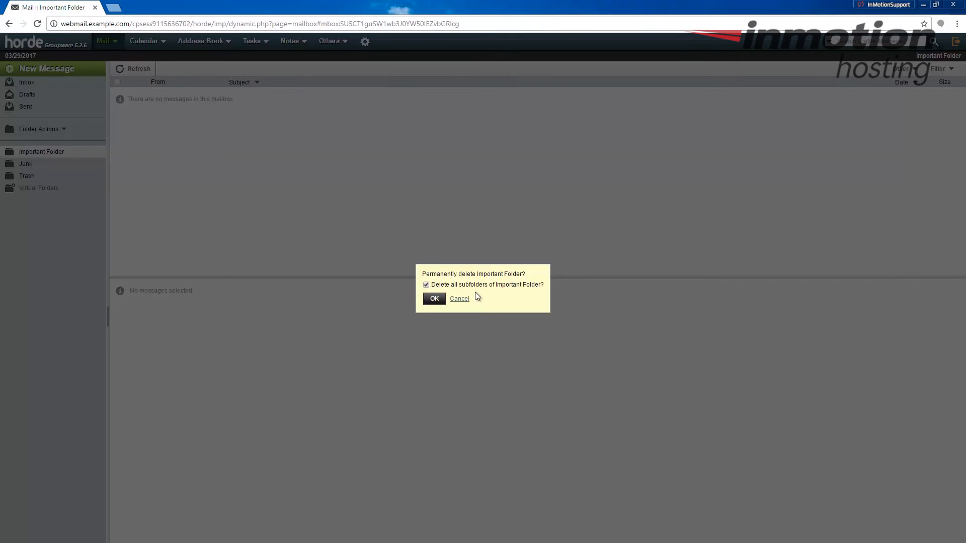
{"action": "mouse_move", "coordinate": [499, 299]}
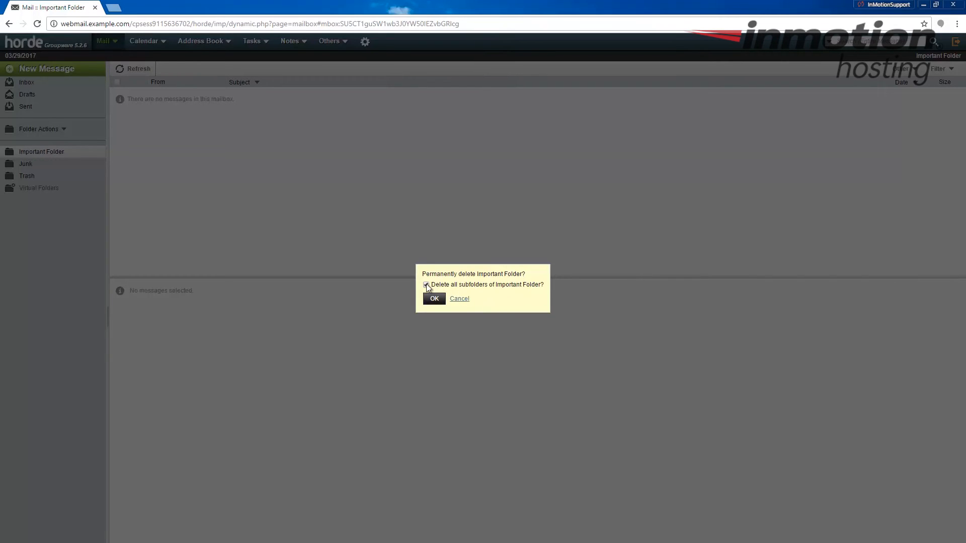
{"action": "left_click", "coordinate": [426, 284]}
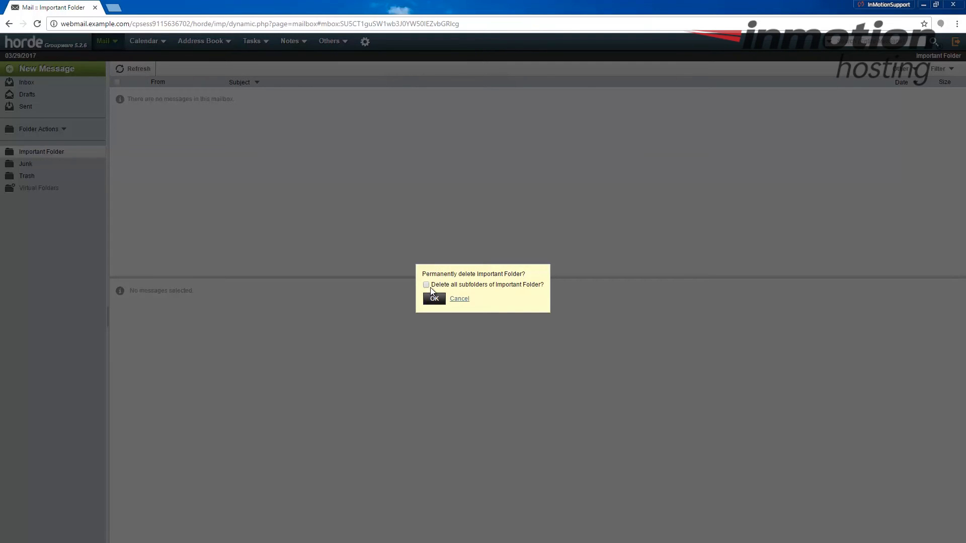
{"action": "left_click", "coordinate": [426, 285]}
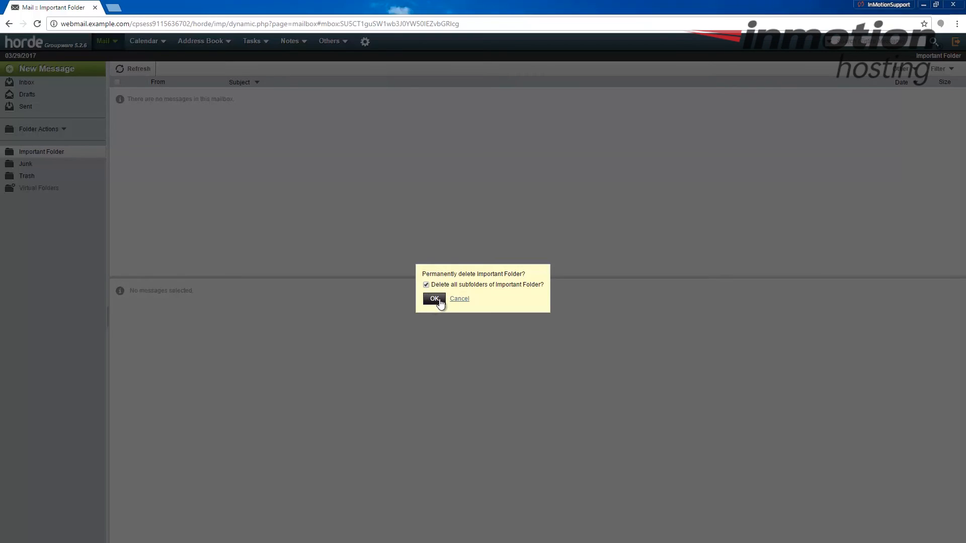
{"action": "left_click", "coordinate": [435, 299]}
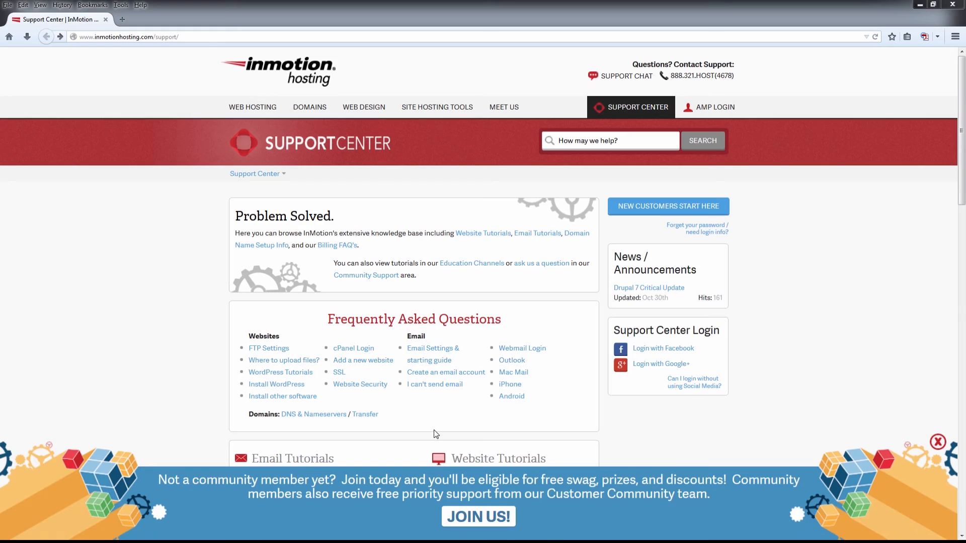
Step: Go to the Join the Community page via the JOIN US! banner button
{"action": "left_click", "coordinate": [477, 516]}
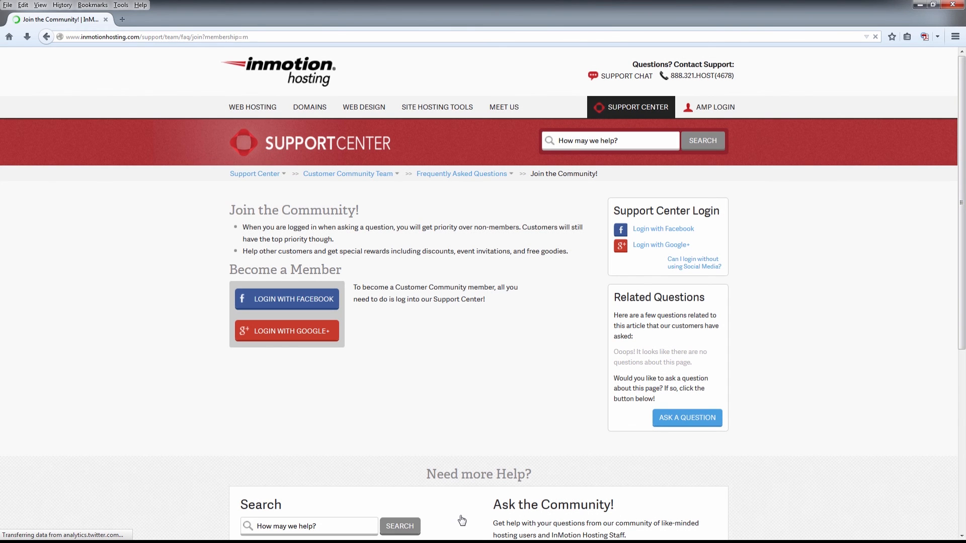